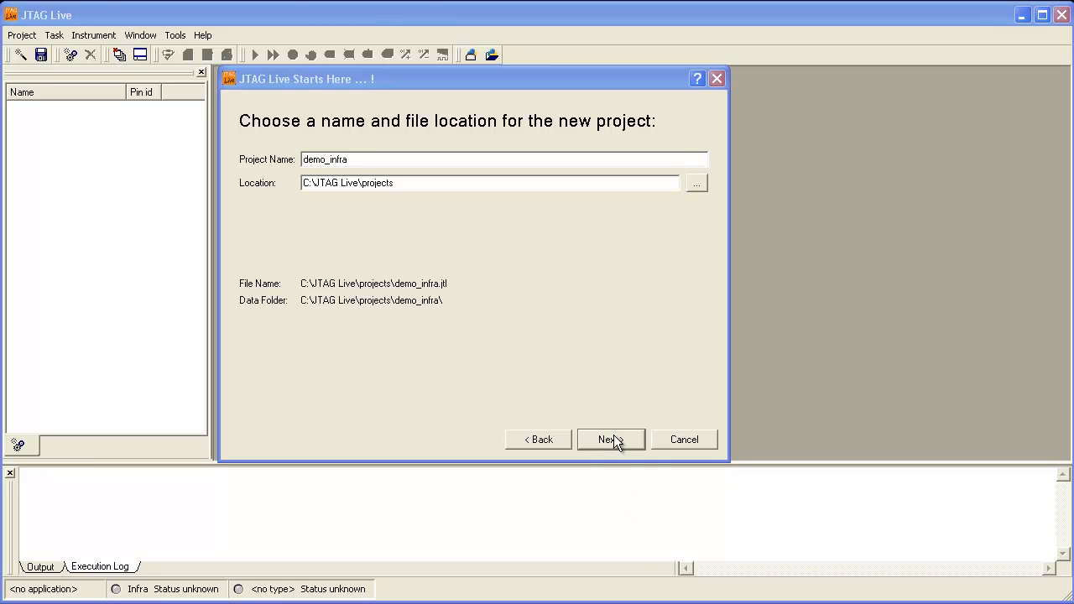
Keep project name demo_infra under C:\JTAG Live\projects and continue to chain setup.
click(610, 438)
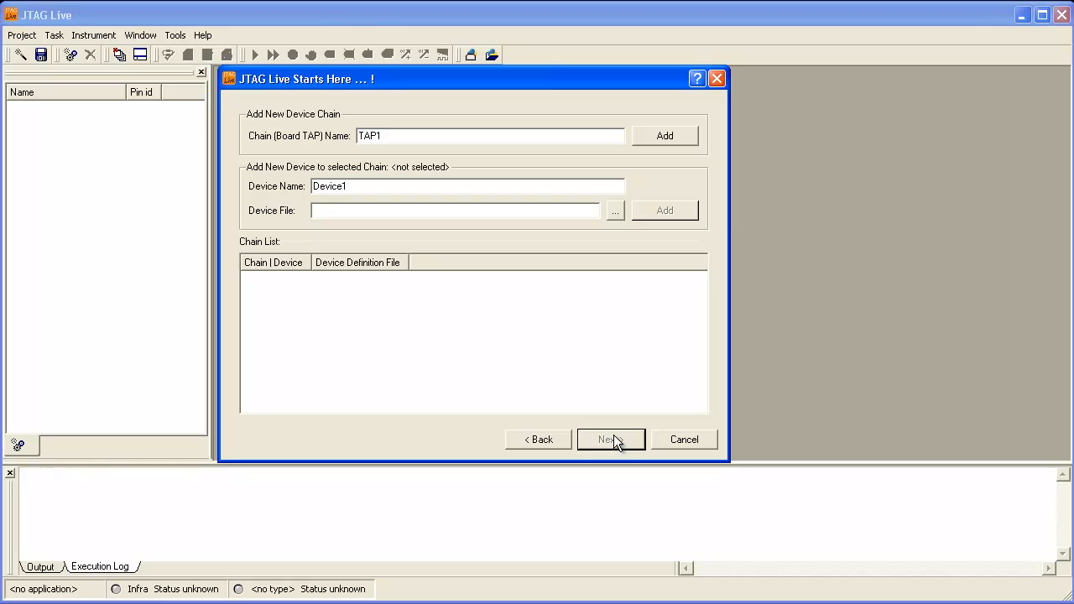
Add chain TAP1 with devices D200 and D201, both using ns18245.bsd.
click(665, 135)
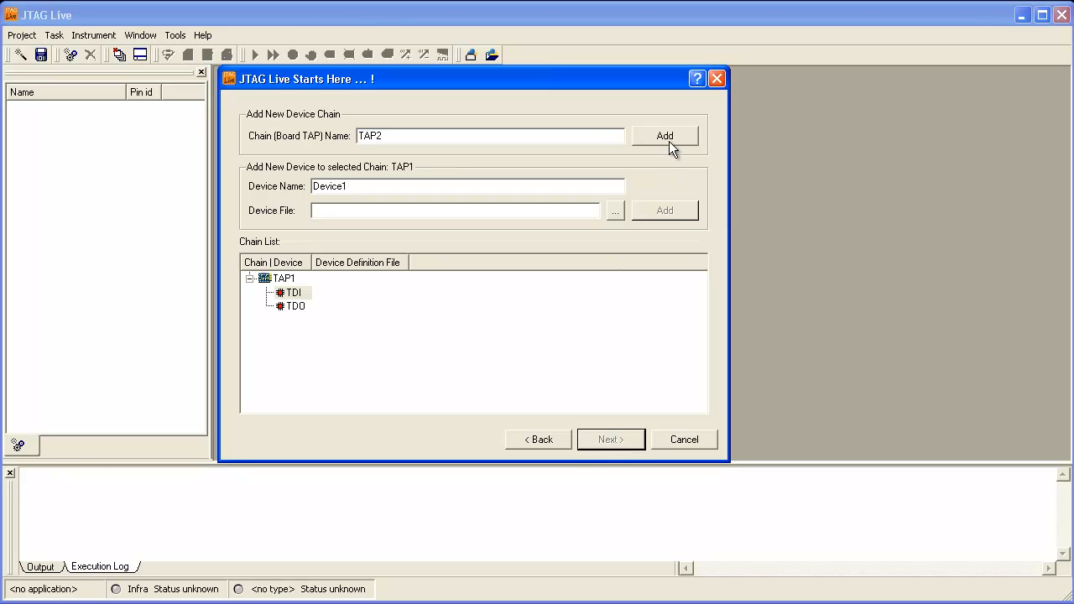
mouse_move(666, 156)
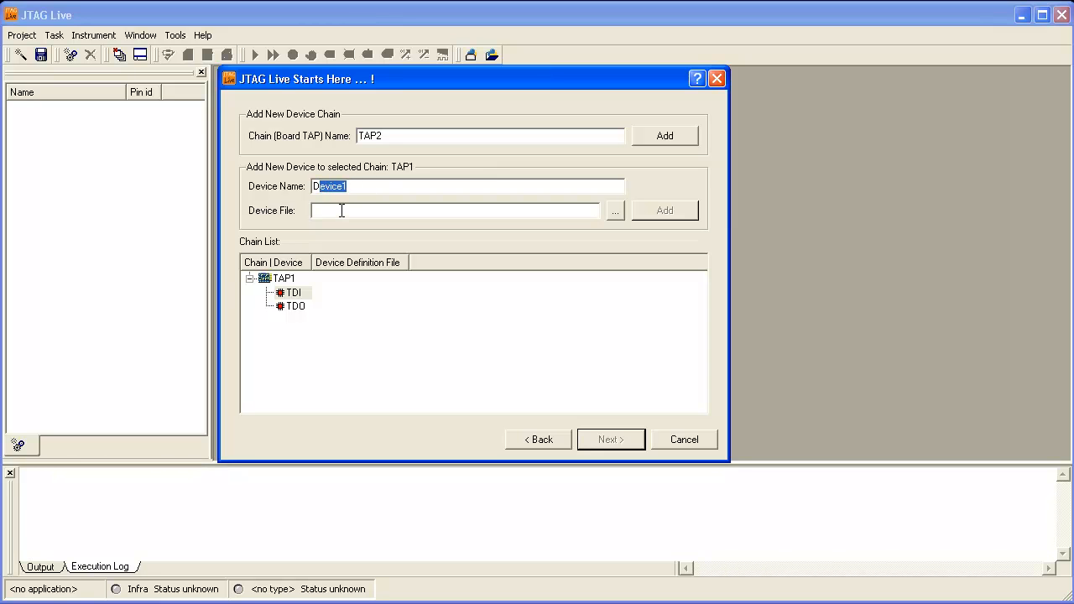
text(D200)
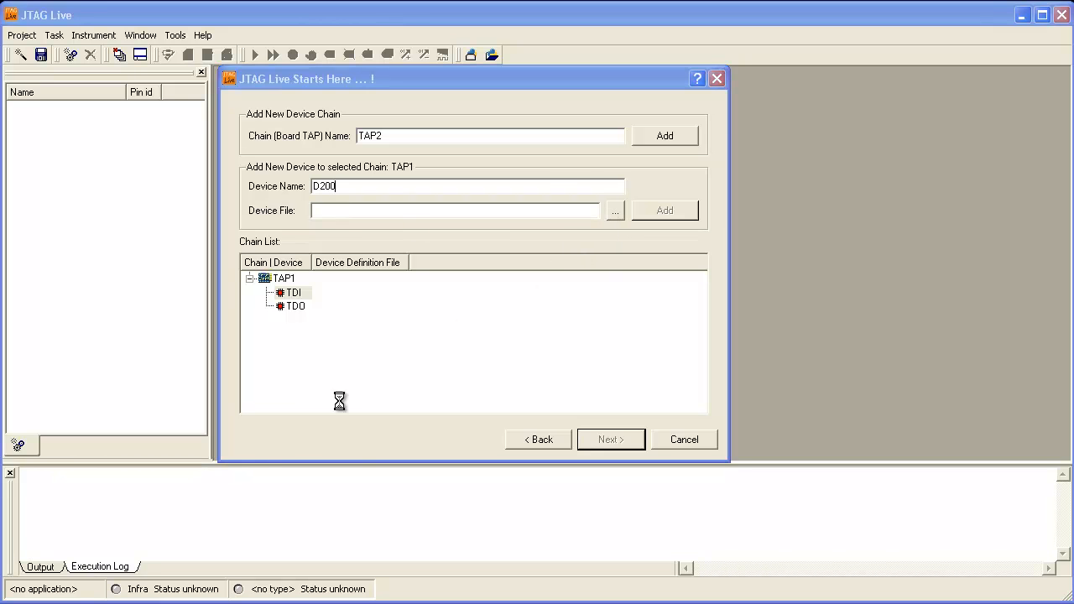
click(614, 210)
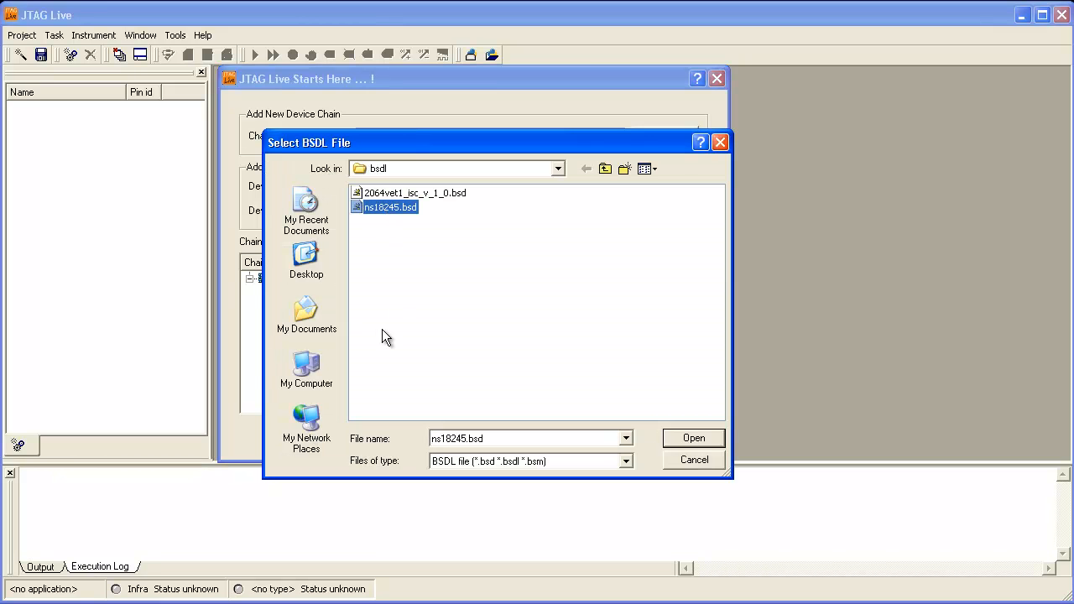
click(693, 437)
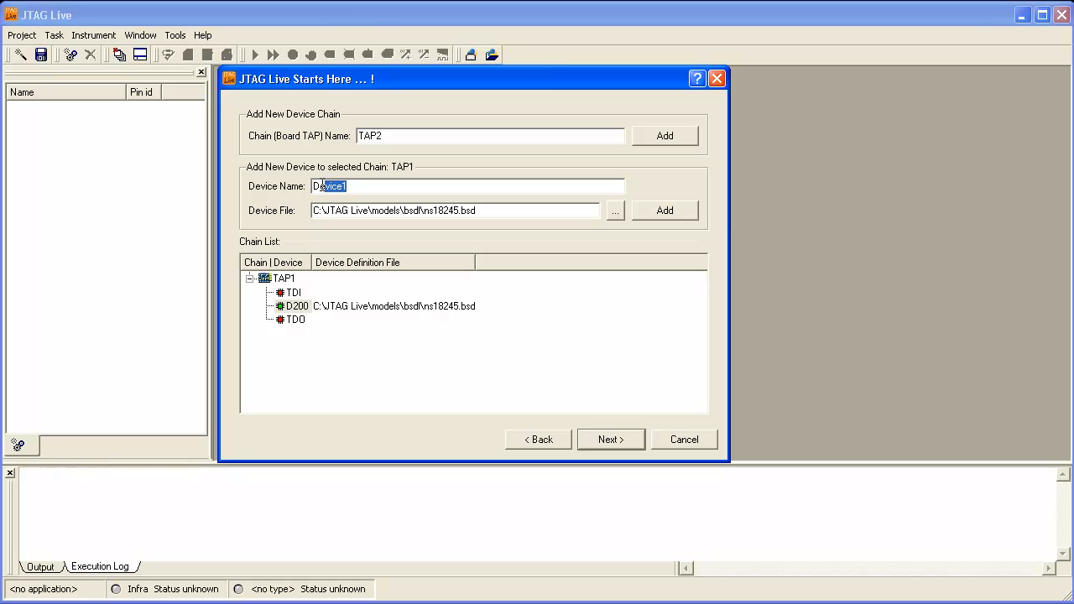
text(D201)
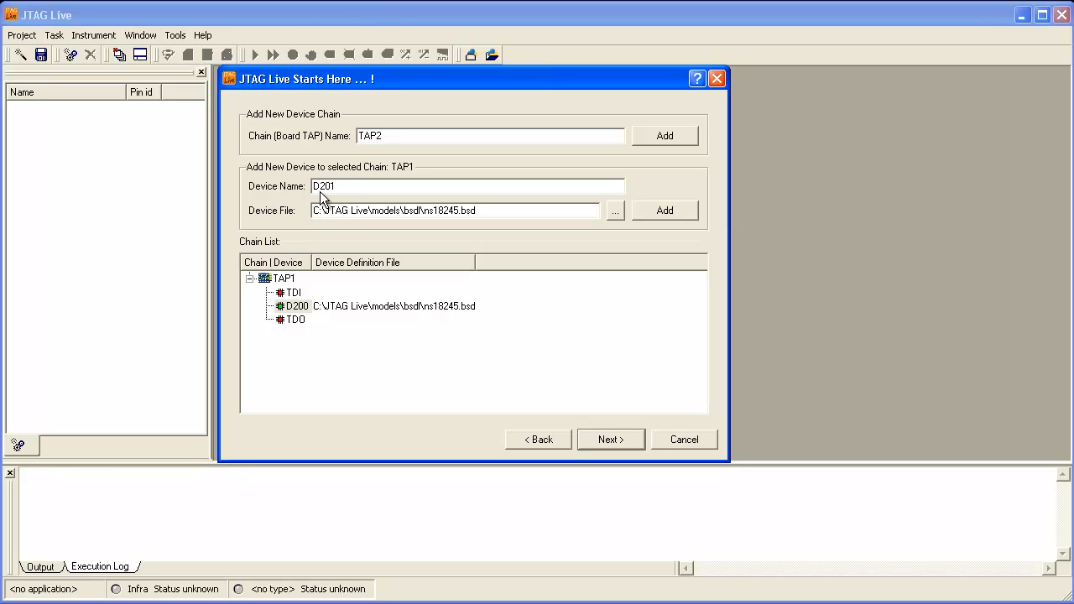
click(664, 211)
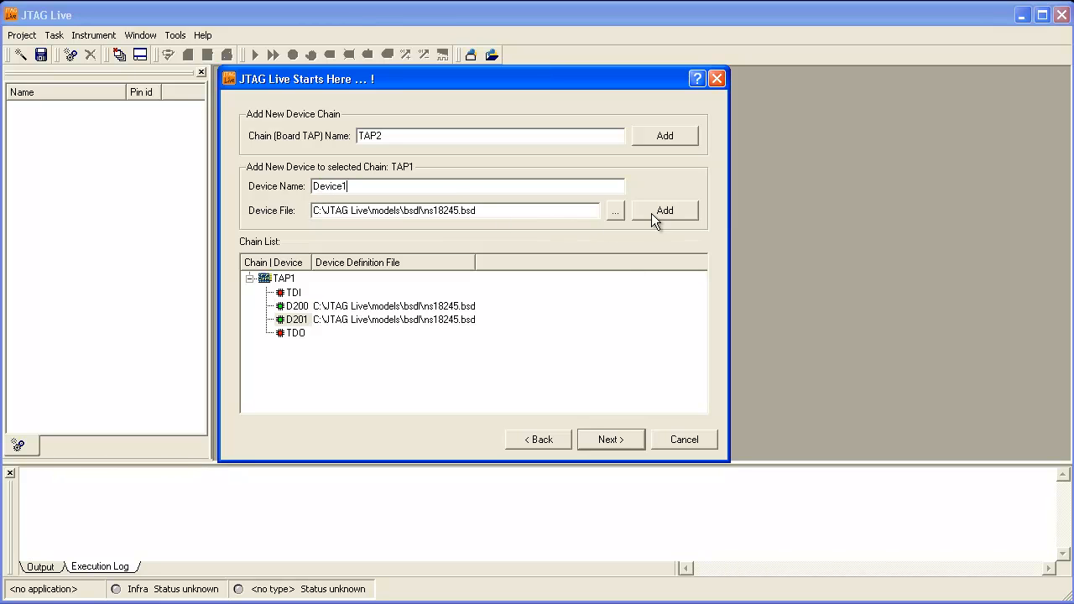
mouse_move(298, 306)
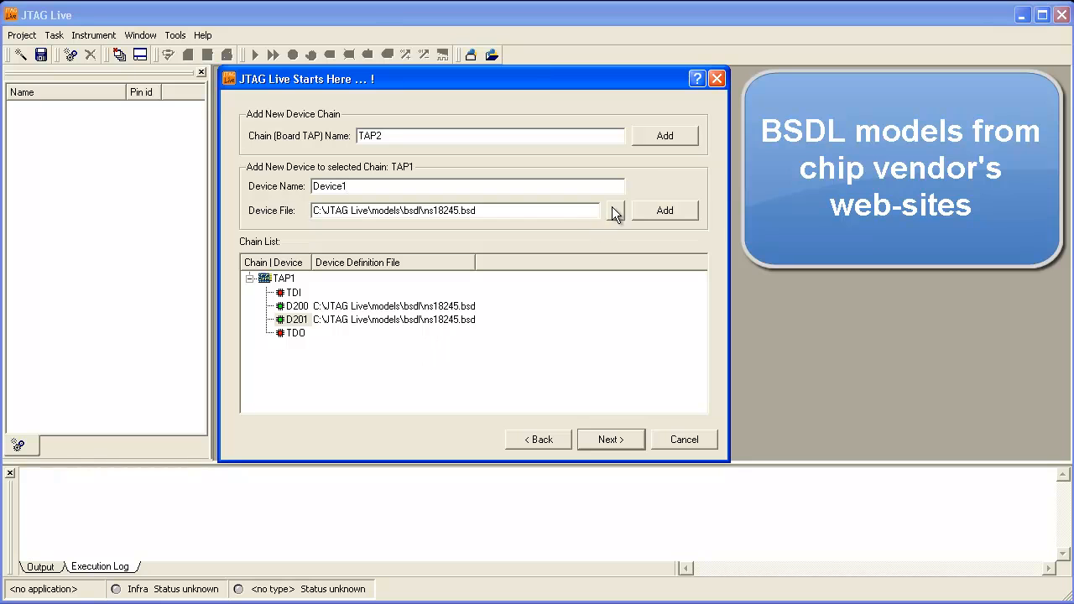
Add chain TAP2 with devices D500 and D600, both using 2064vet1_isc_v_1_0.bsd.
click(664, 135)
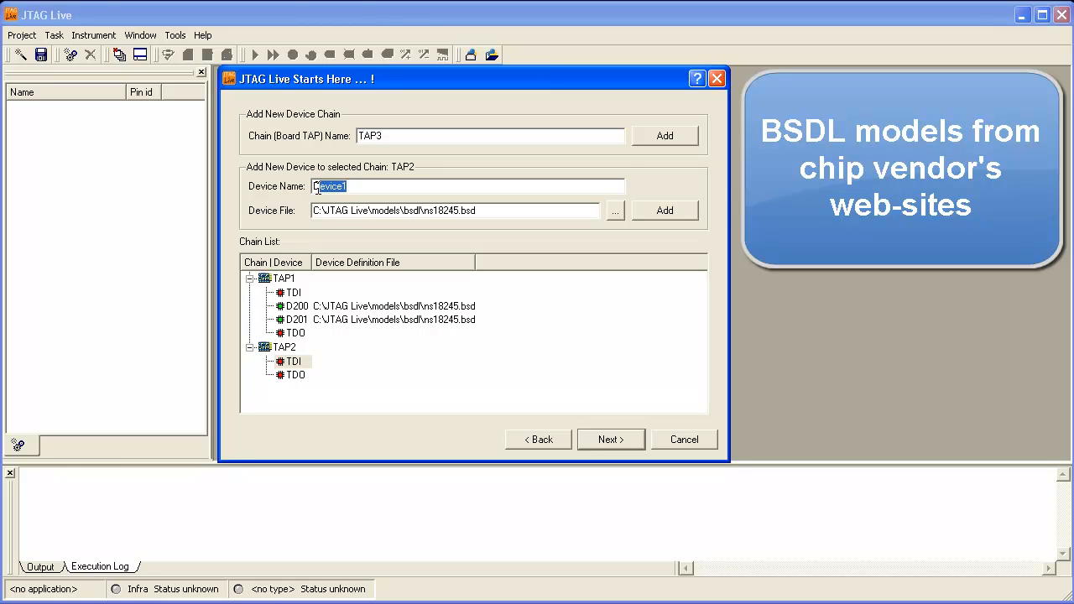
text(D500)
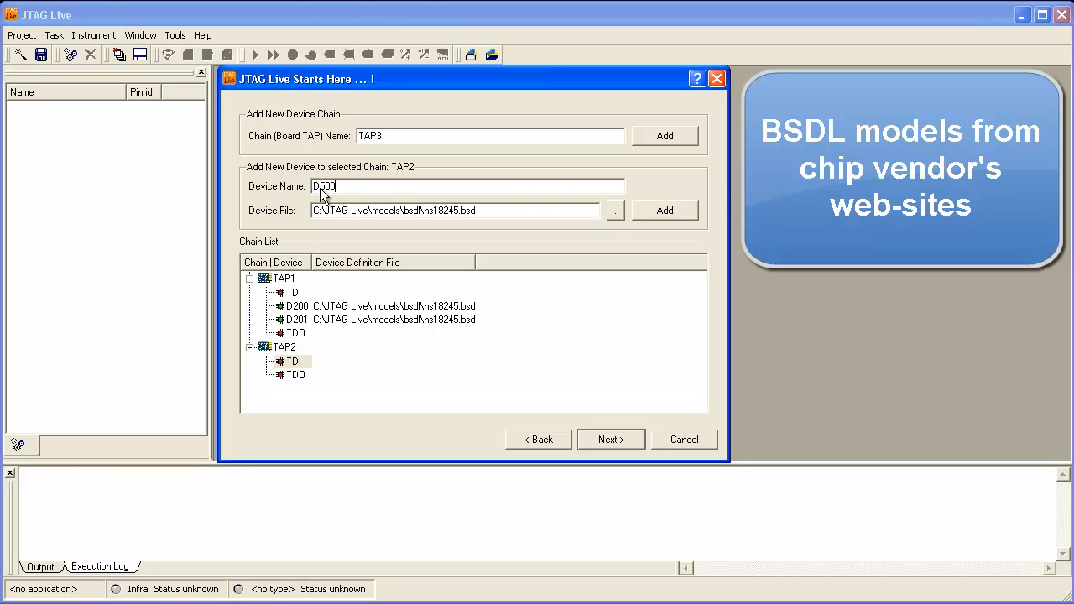
click(615, 209)
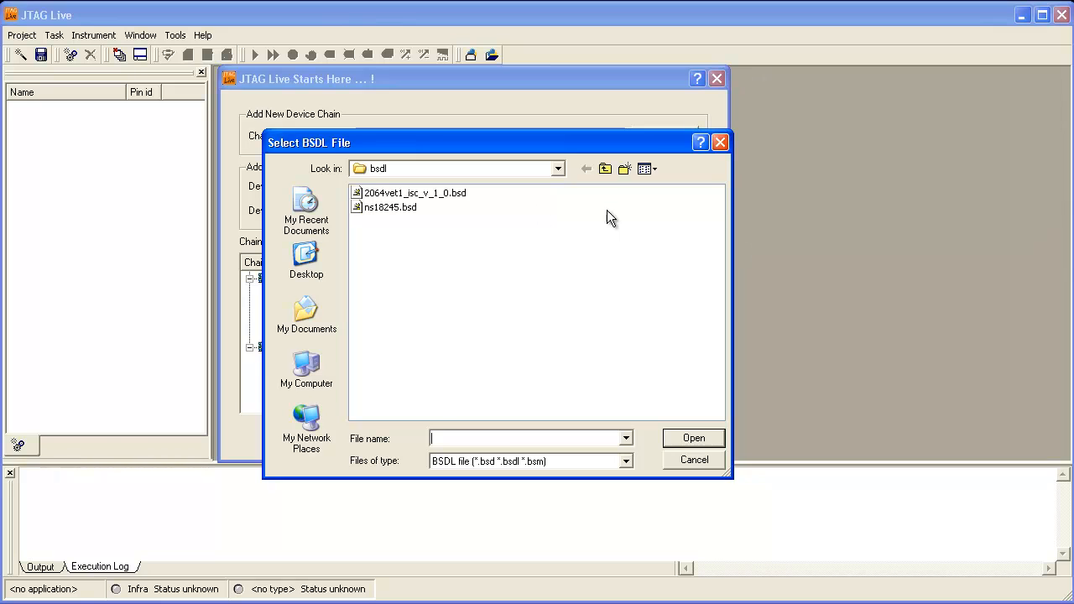
click(415, 193)
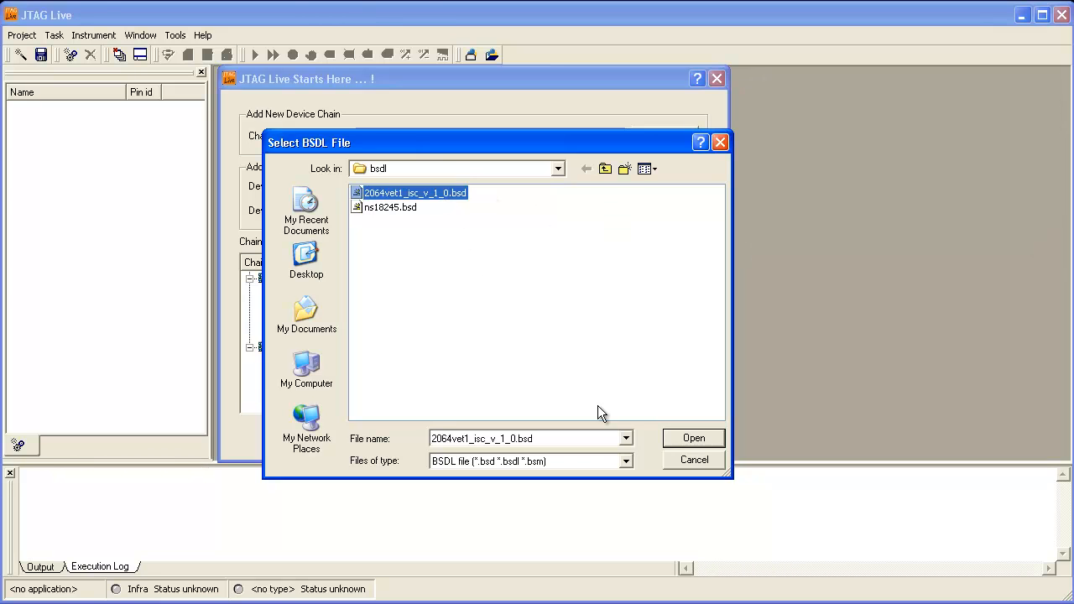
click(693, 437)
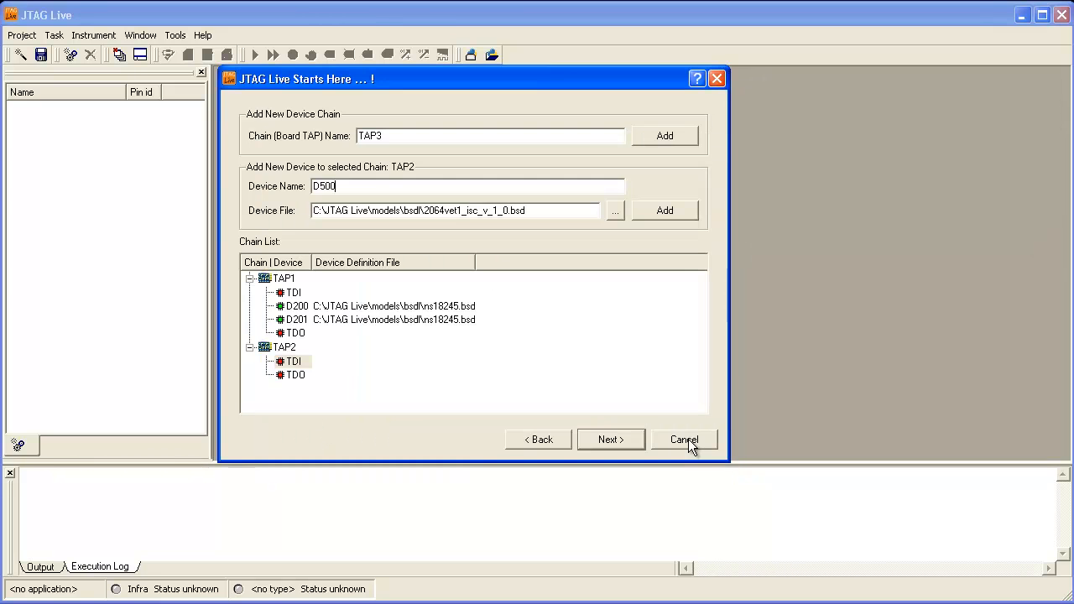
click(664, 209)
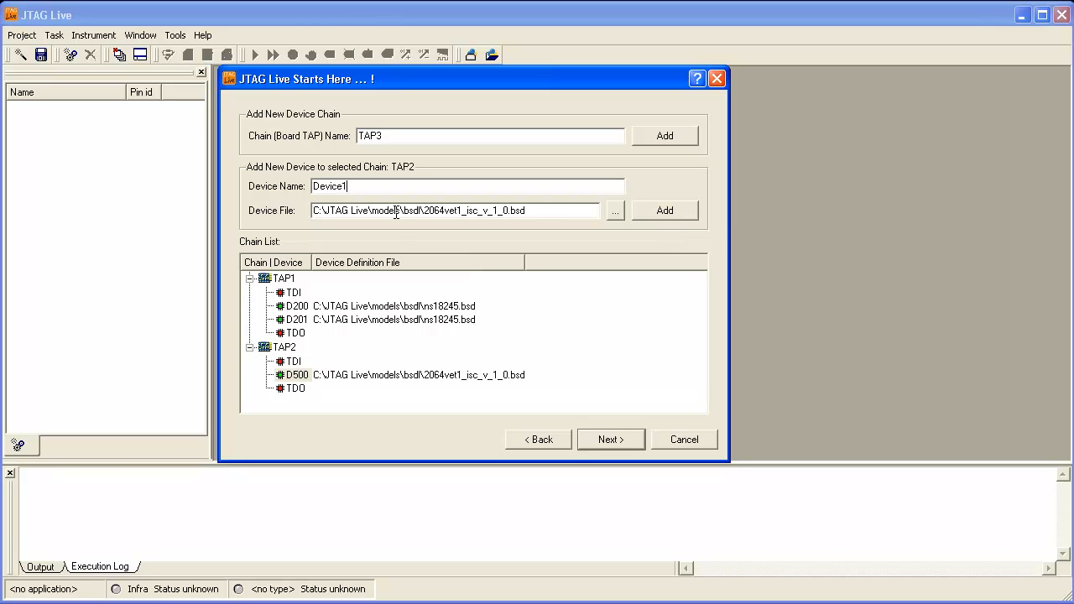
double_click(328, 185)
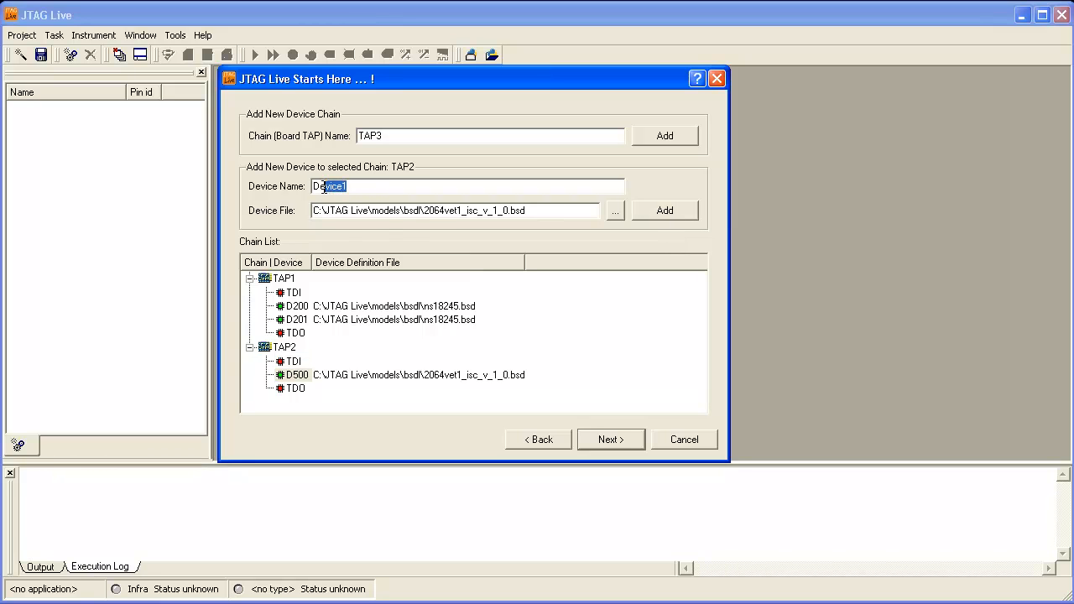
text(D600)
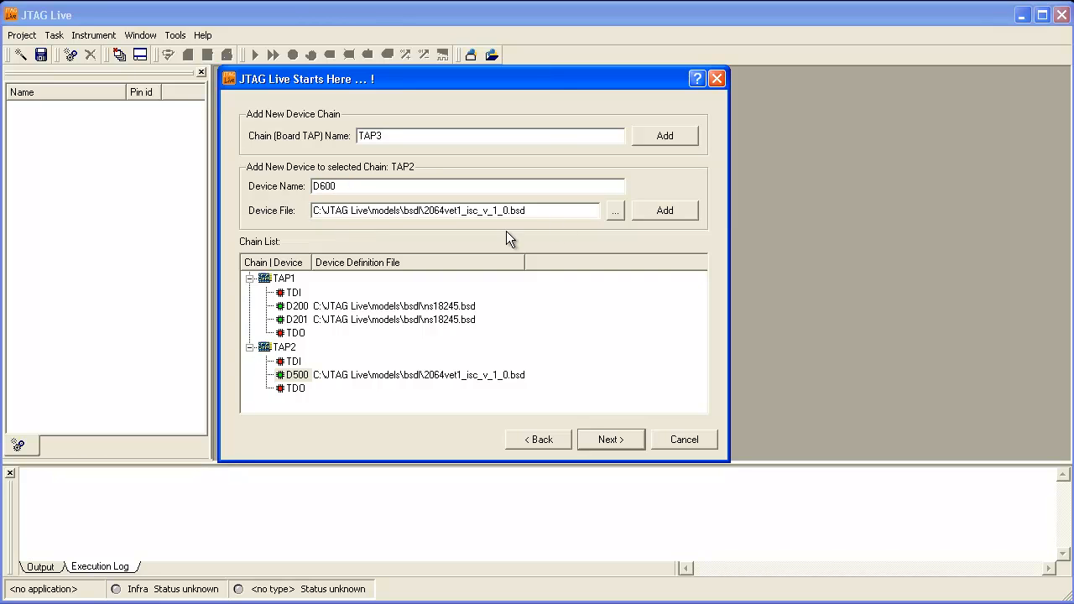
click(663, 210)
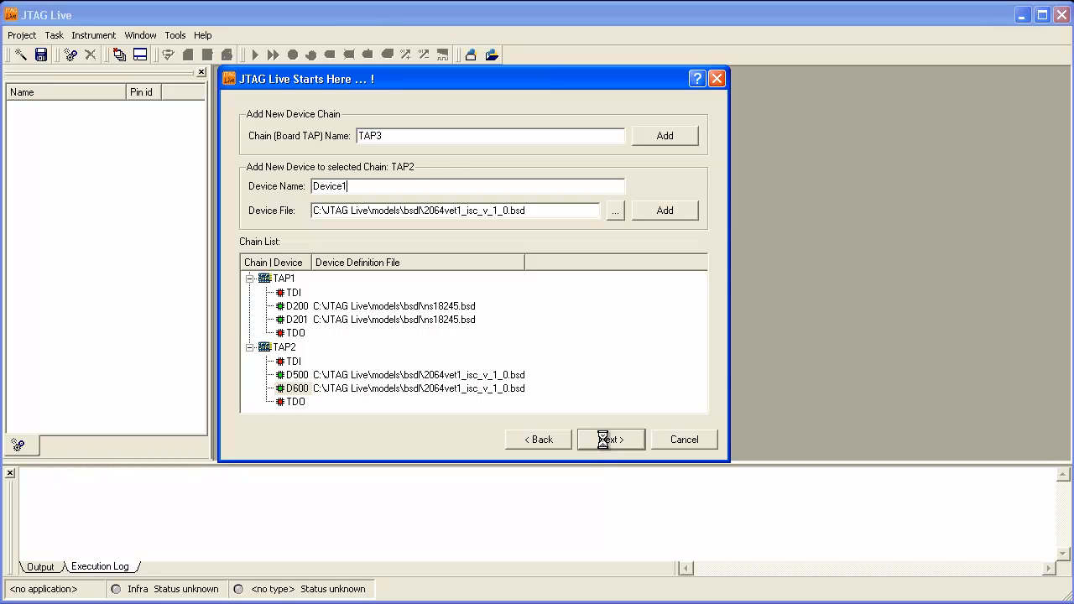
Review the device types and finish the wizard to create project demo_infra.
click(610, 439)
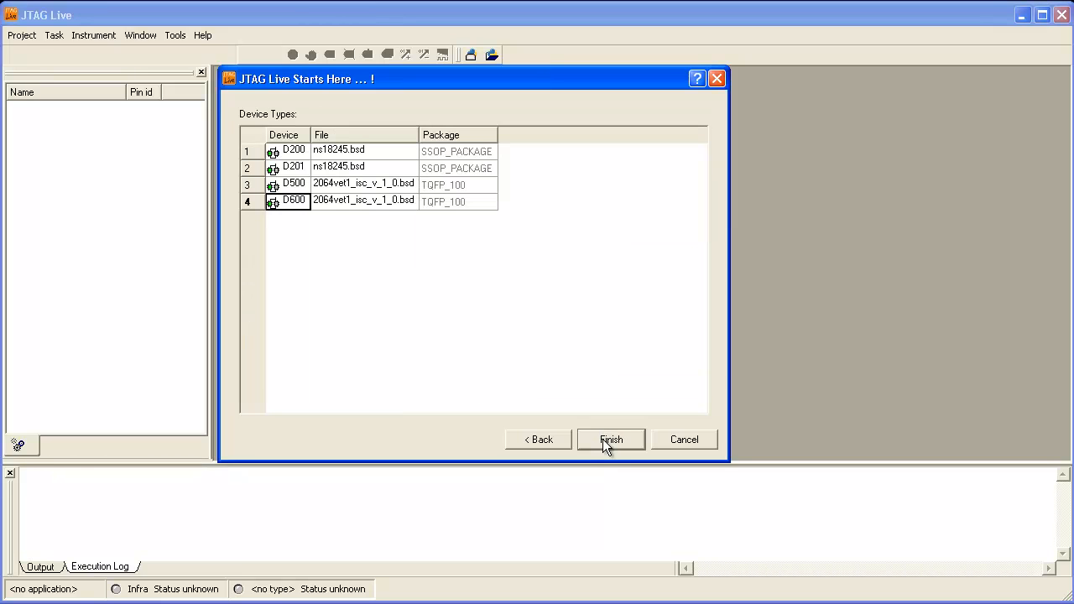
click(610, 439)
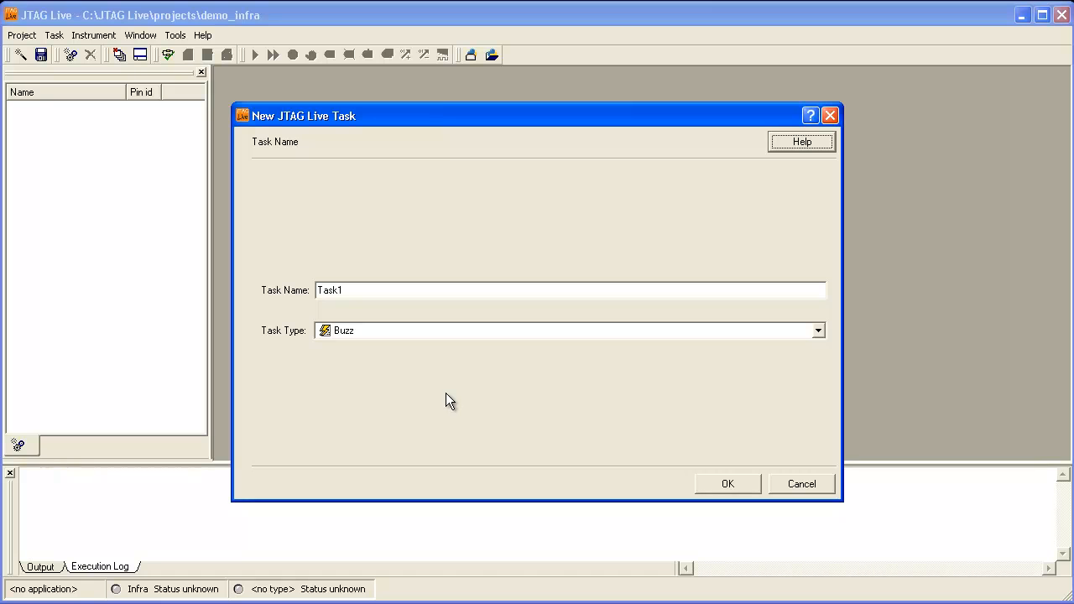
mouse_move(699, 477)
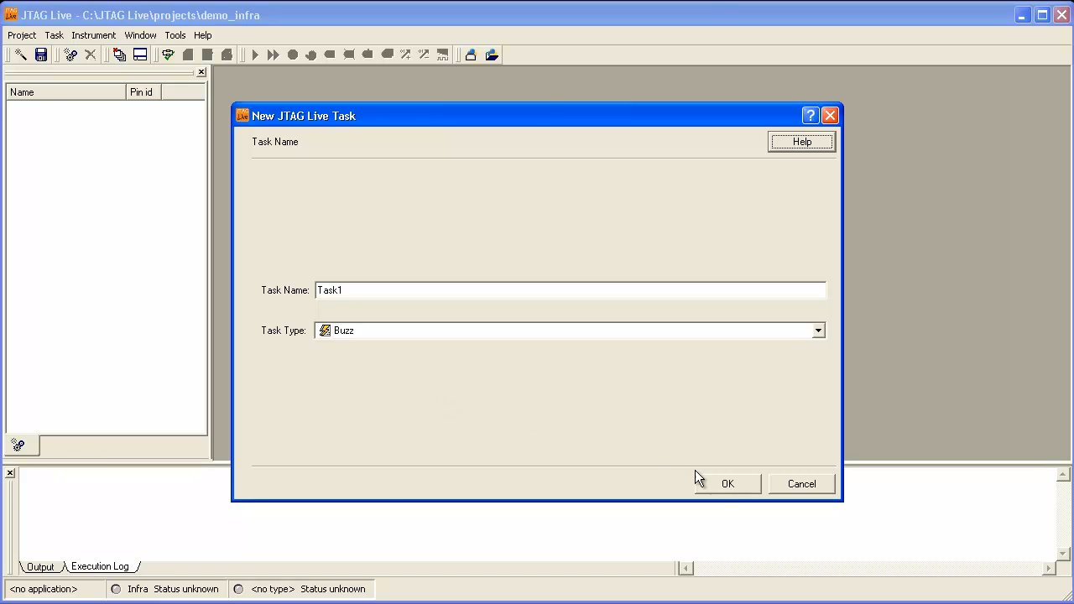
Confirm Buzz task Task1 and complete its Buzz application wizard.
click(726, 483)
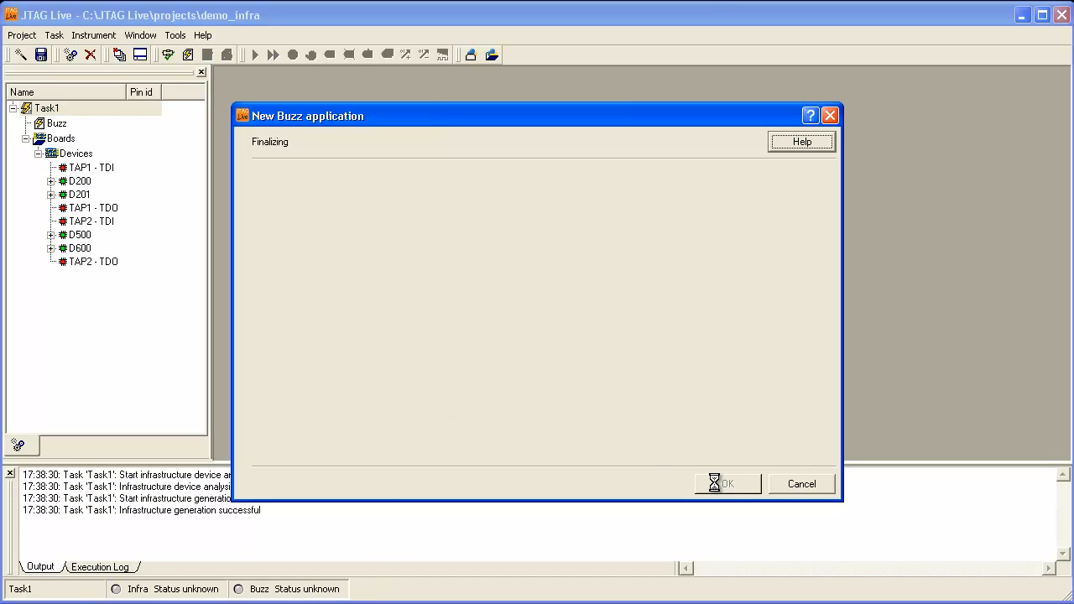
click(727, 483)
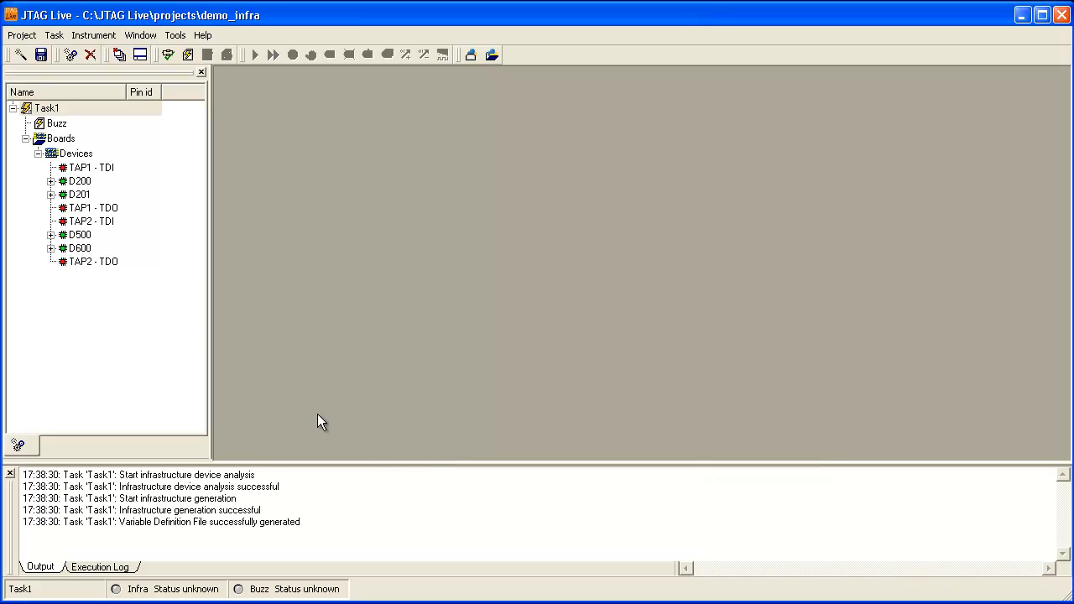
mouse_move(128, 260)
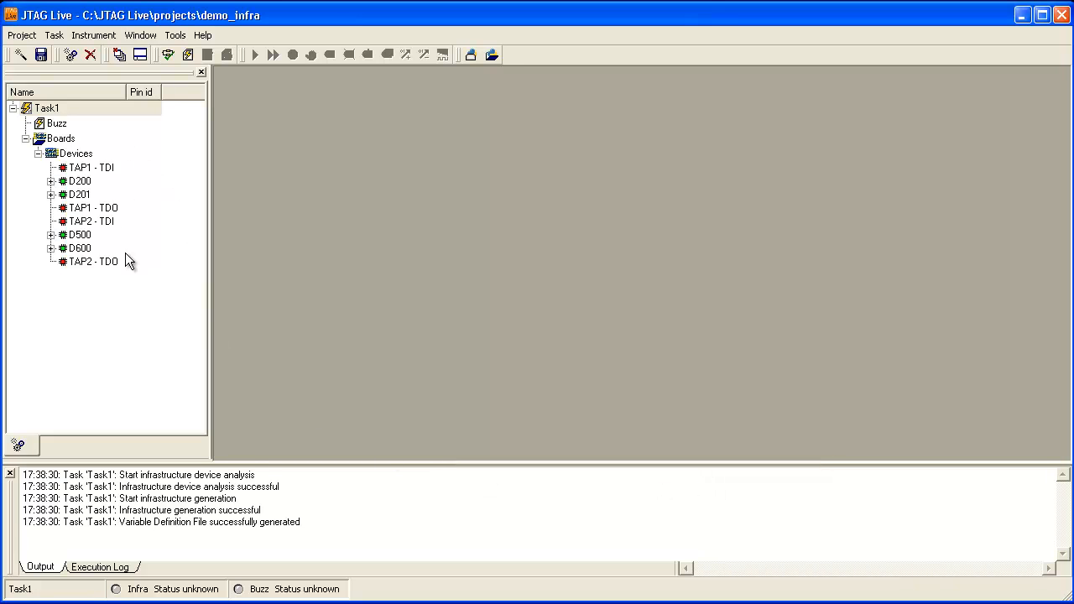
mouse_move(136, 194)
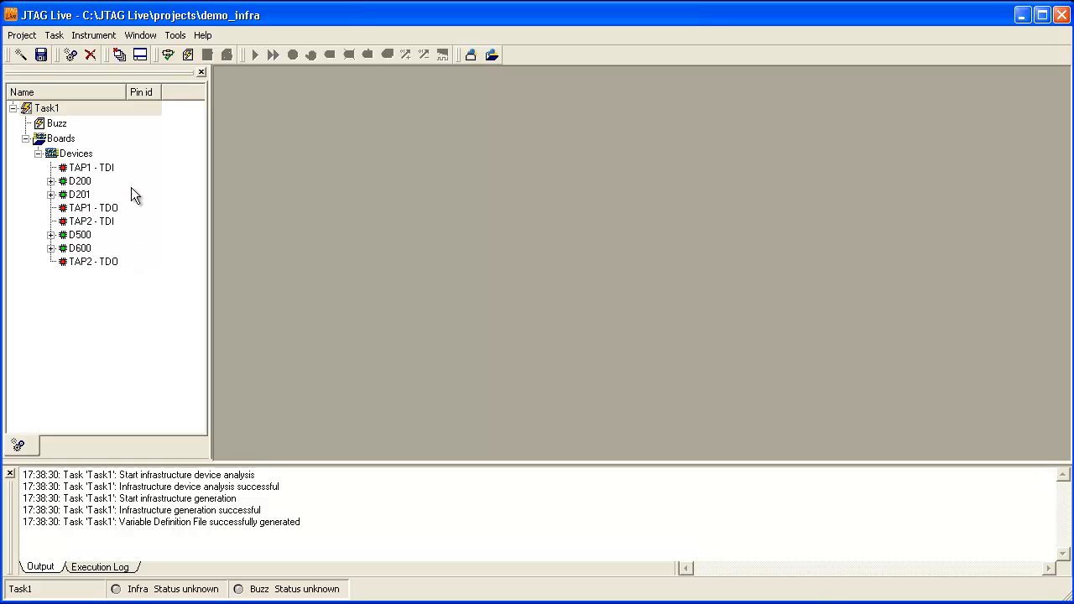
mouse_move(169, 55)
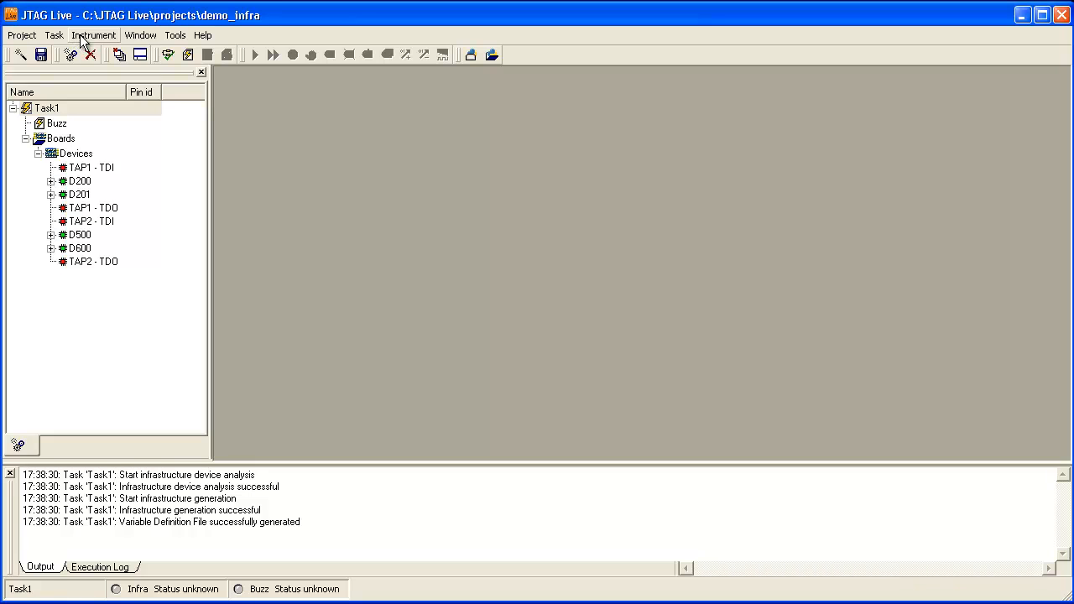
In Instrument Properties, select JT3705/USB Explorer as preferred instrument and apply.
click(94, 35)
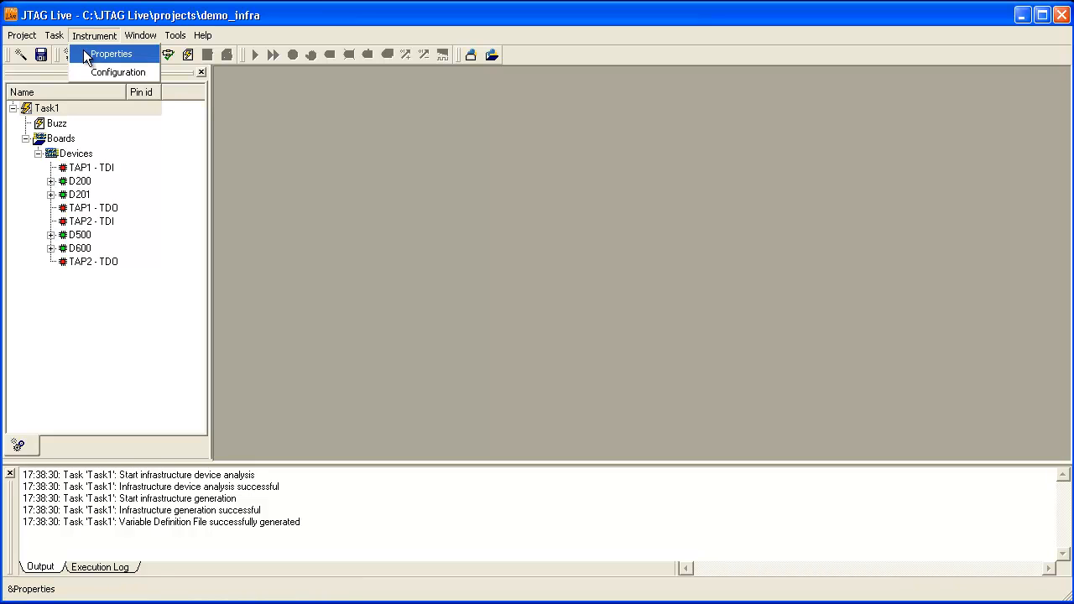
click(111, 53)
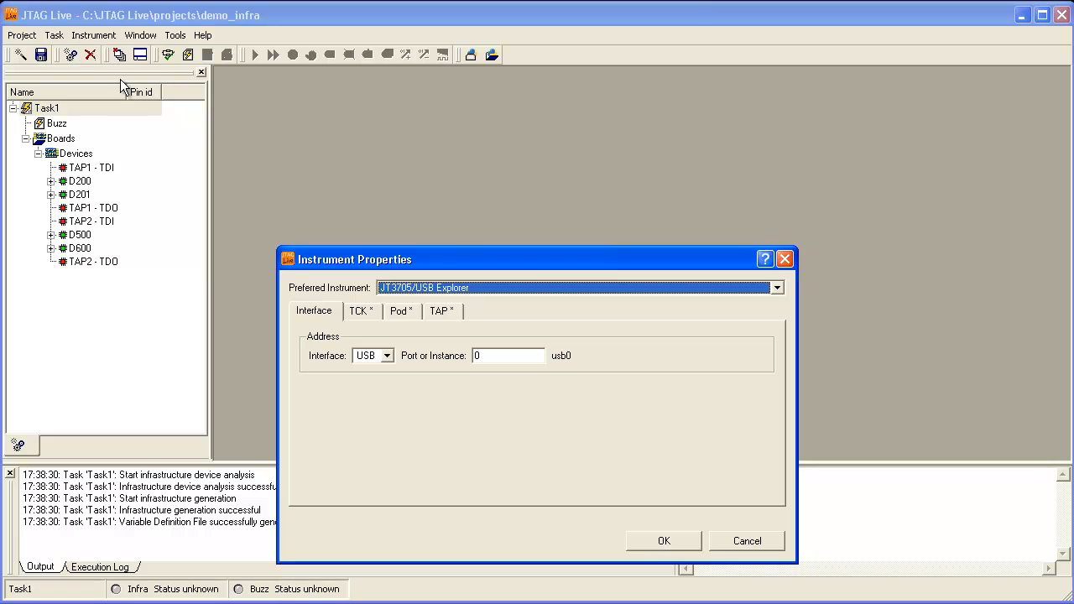
click(775, 287)
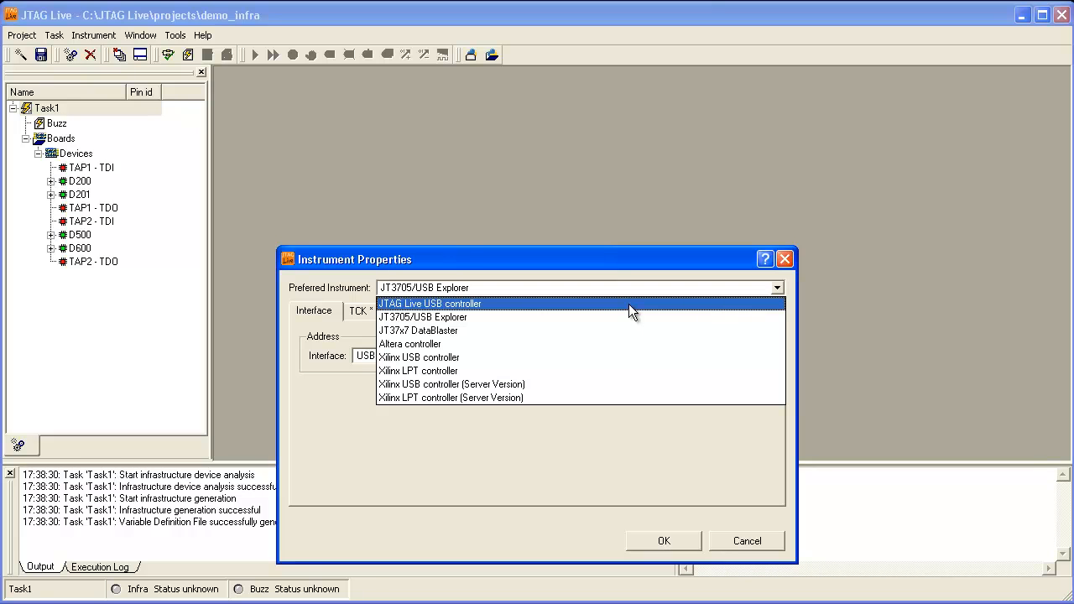
mouse_move(613, 317)
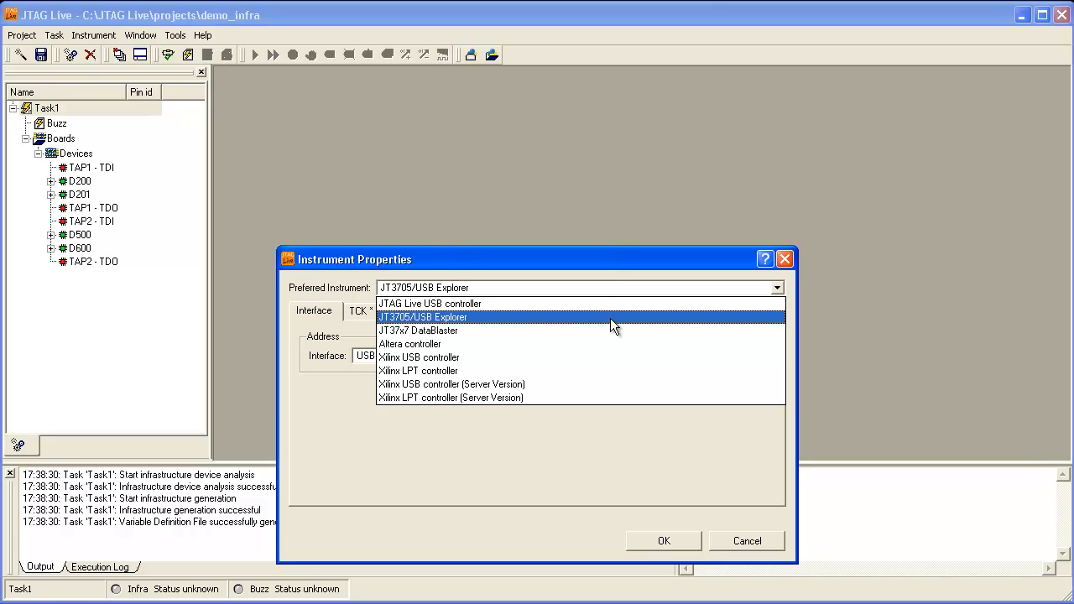
mouse_move(613, 331)
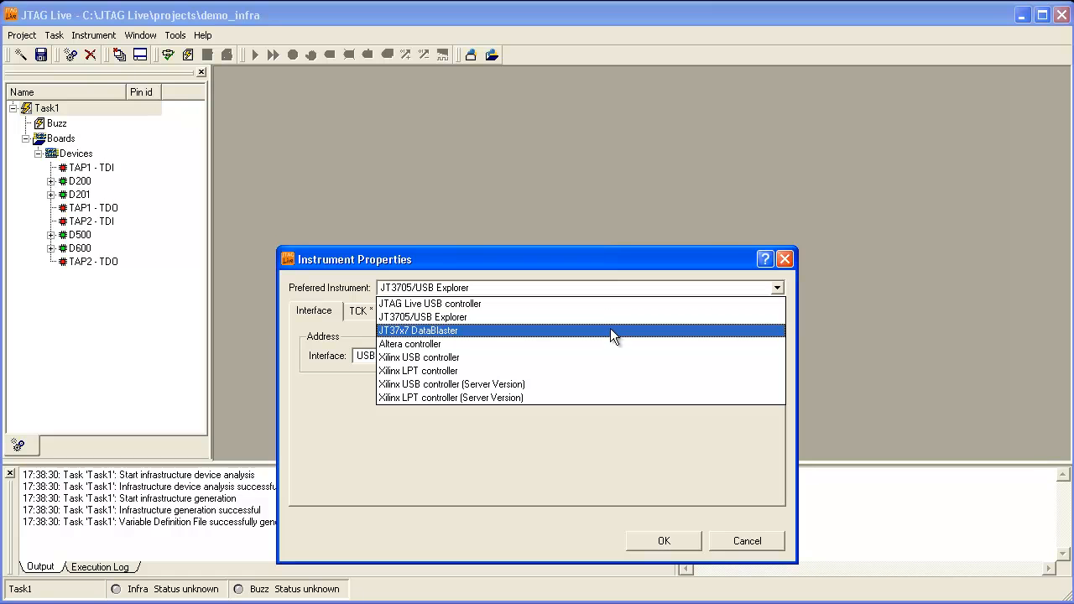
mouse_move(613, 347)
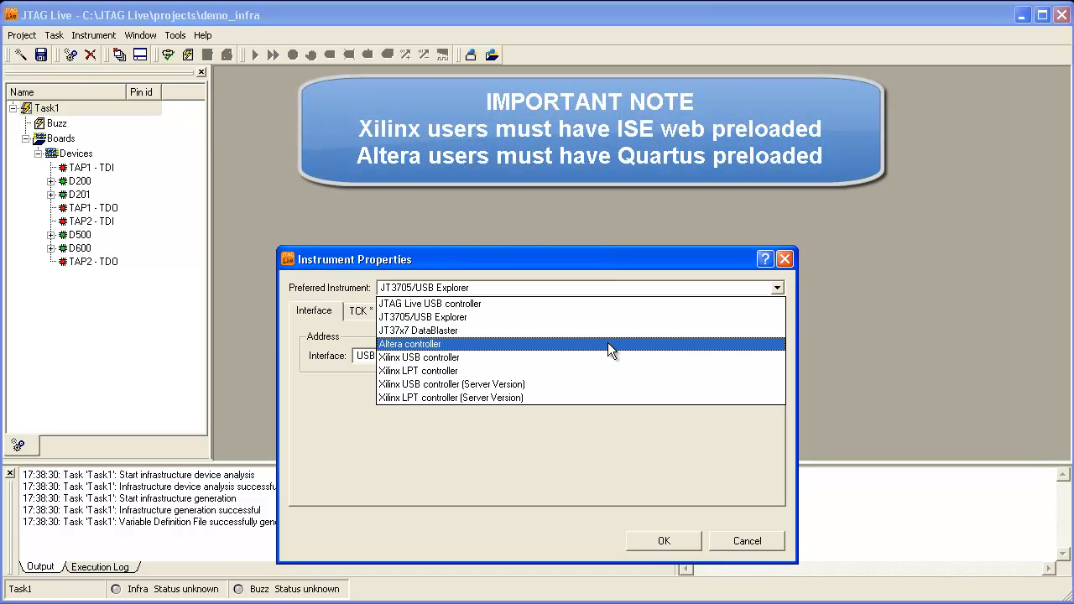
click(422, 317)
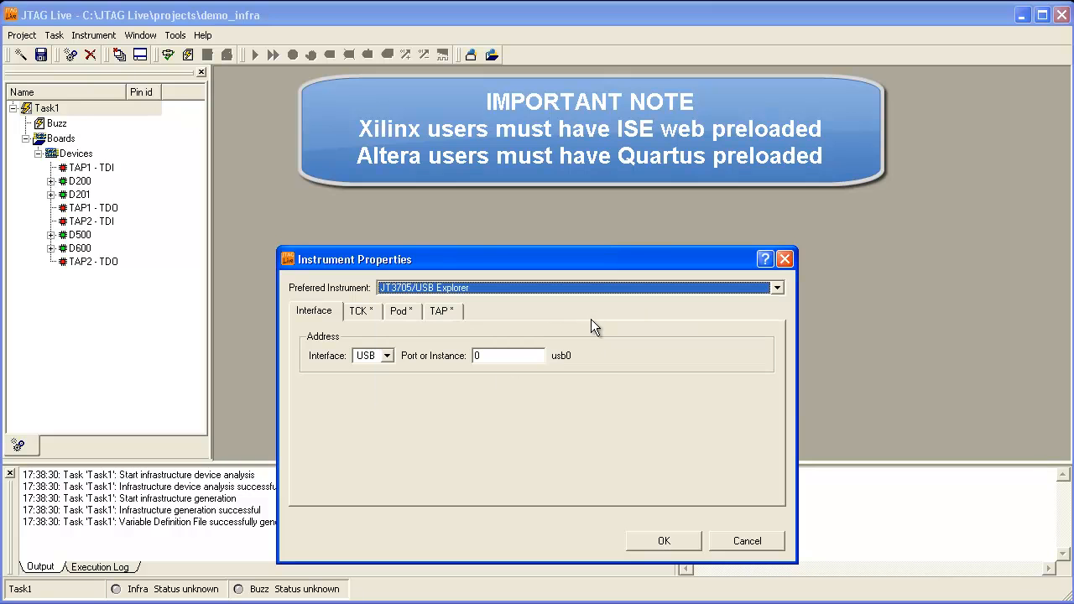
click(663, 540)
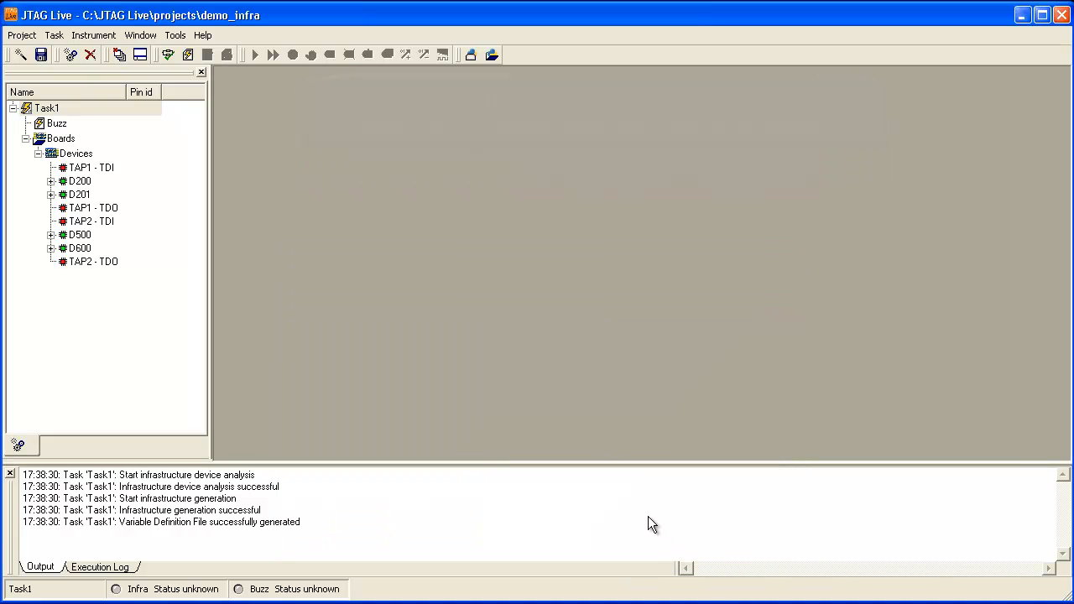
mouse_move(168, 54)
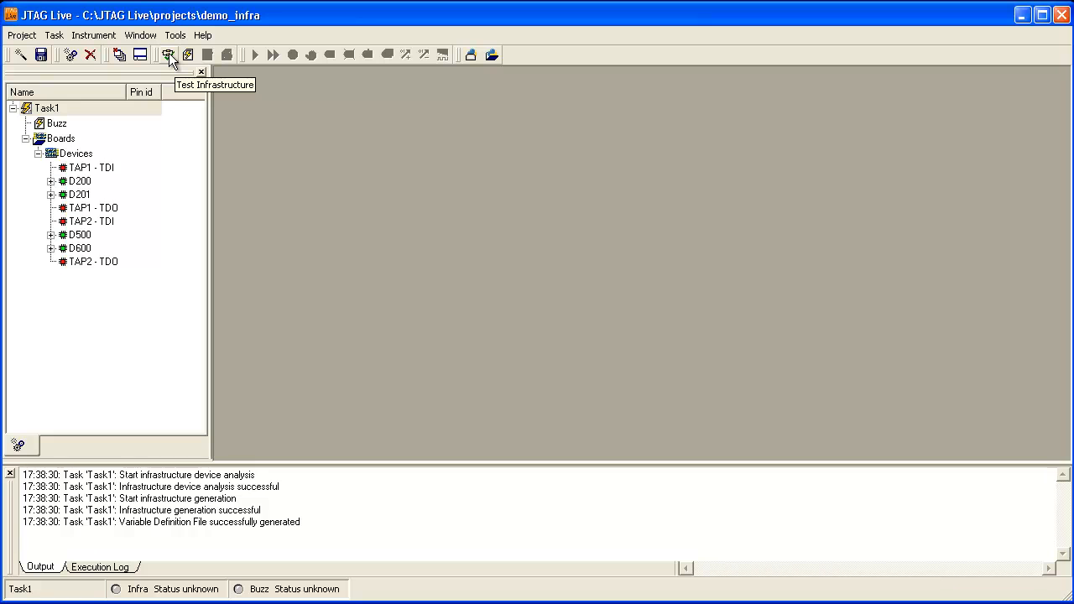
Run the infrastructure test on both TAP chains and get a Passed result.
click(169, 54)
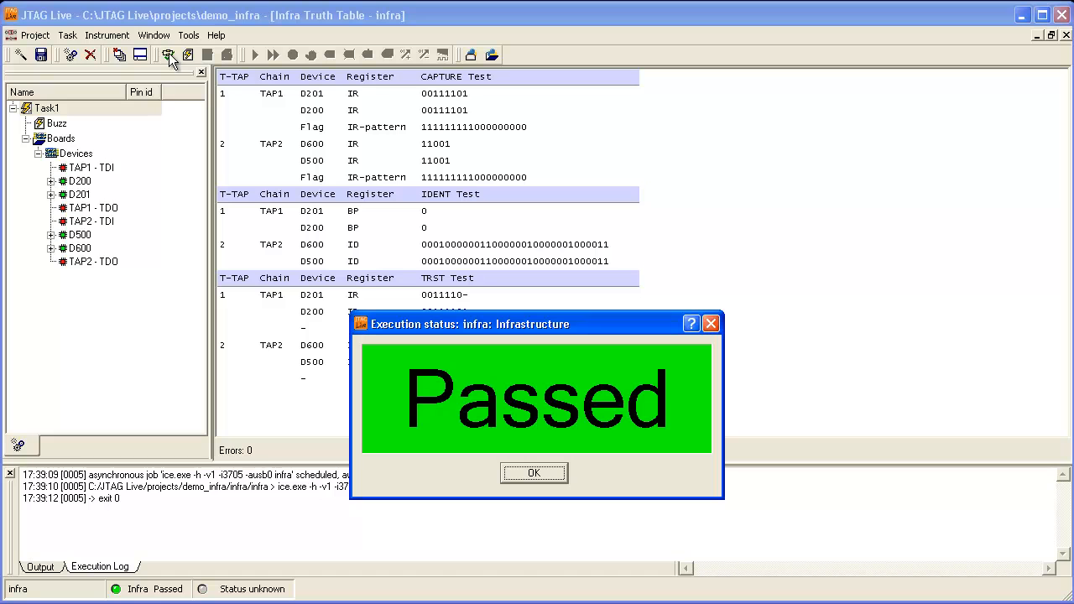
mouse_move(684, 244)
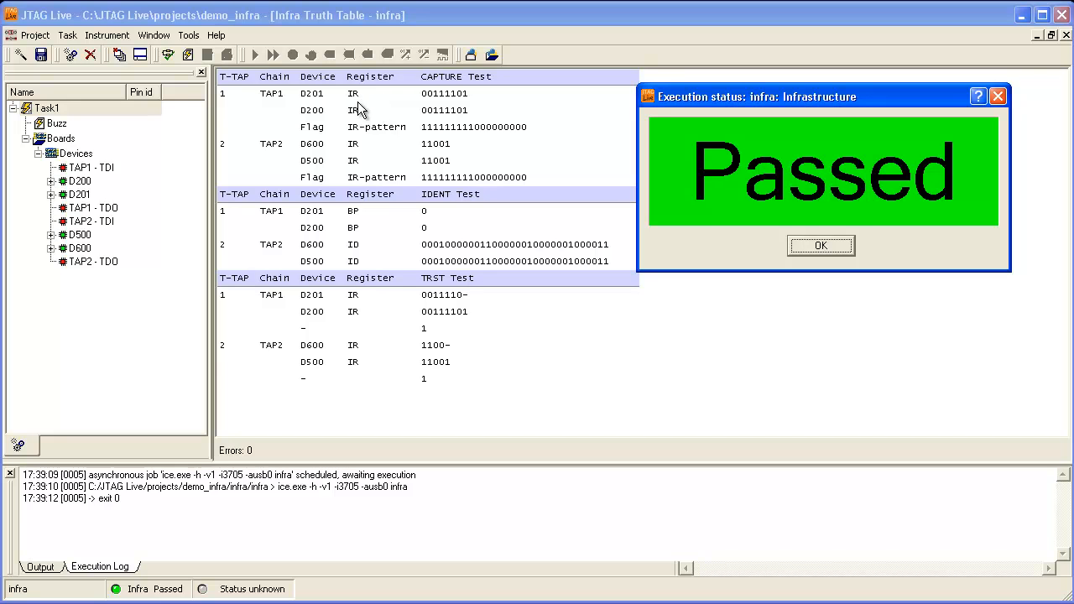
mouse_move(358, 254)
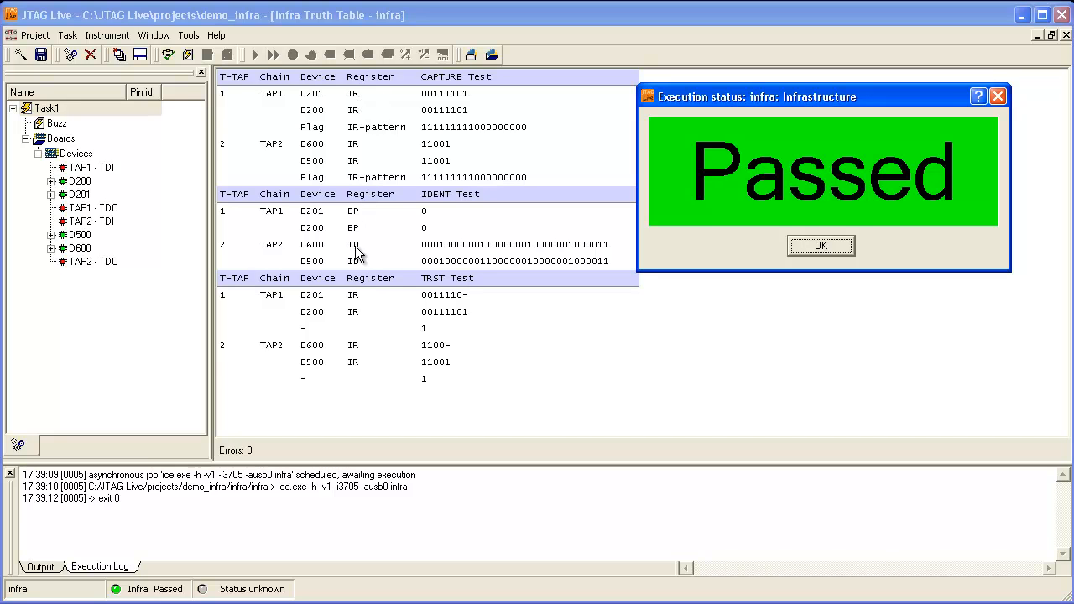
mouse_move(359, 237)
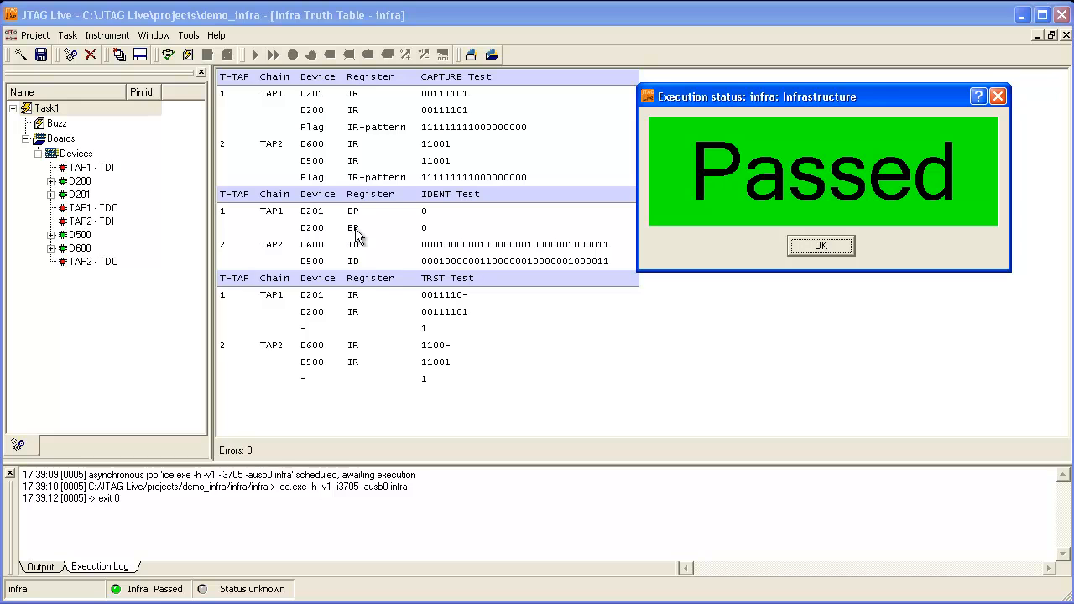
mouse_move(356, 224)
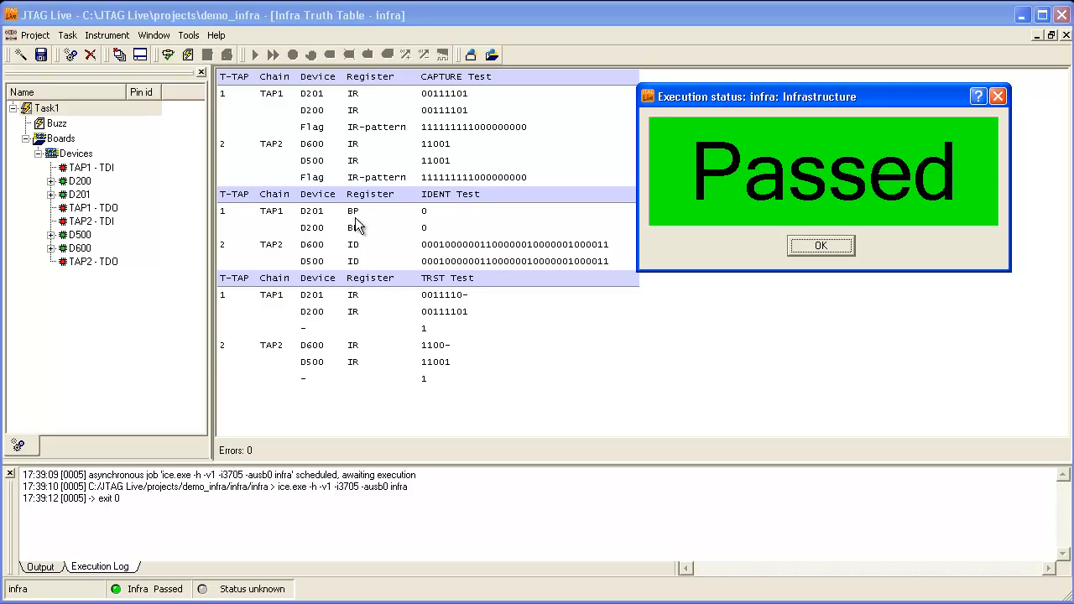